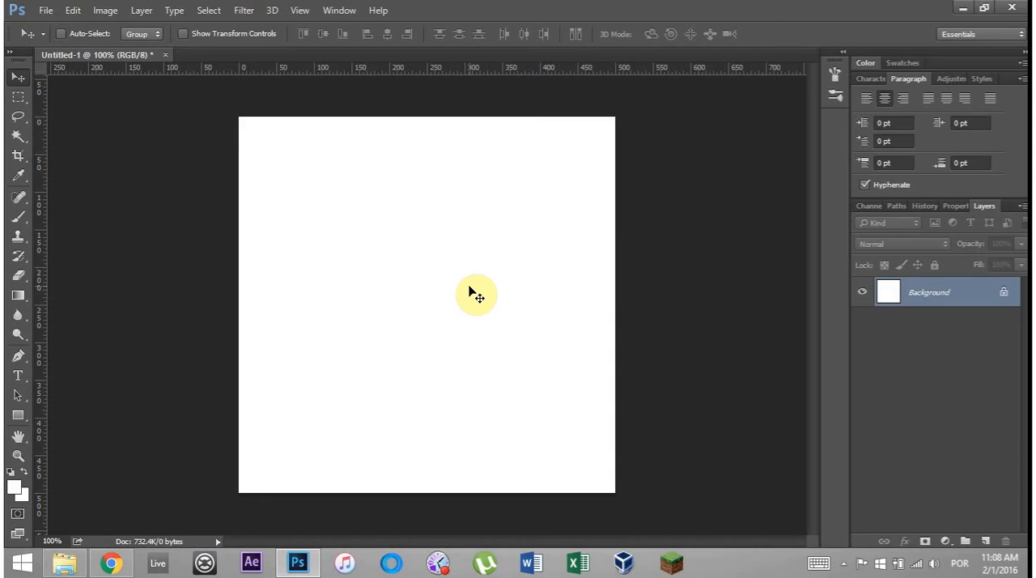
pyautogui.moveTo(530, 289)
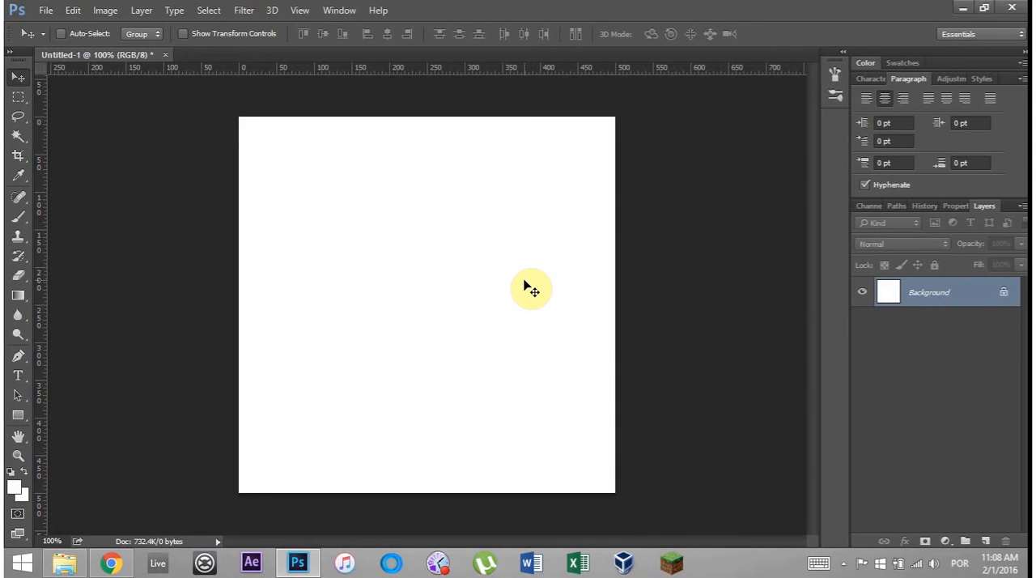
pyautogui.moveTo(506, 267)
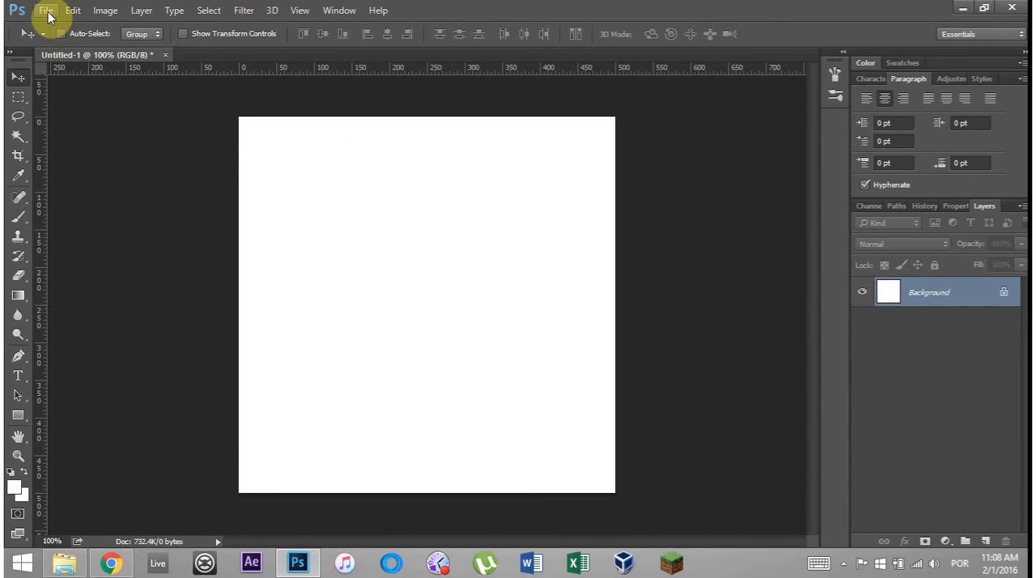
# Step: Open the untitled document's File Info dialog from the File menu
pyautogui.click(73, 10)
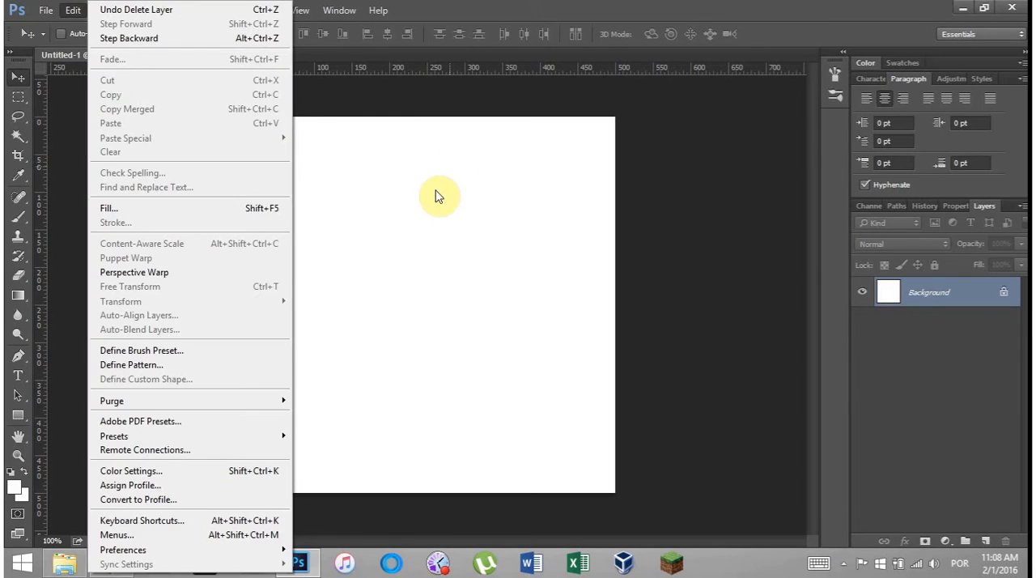
pyautogui.click(46, 9)
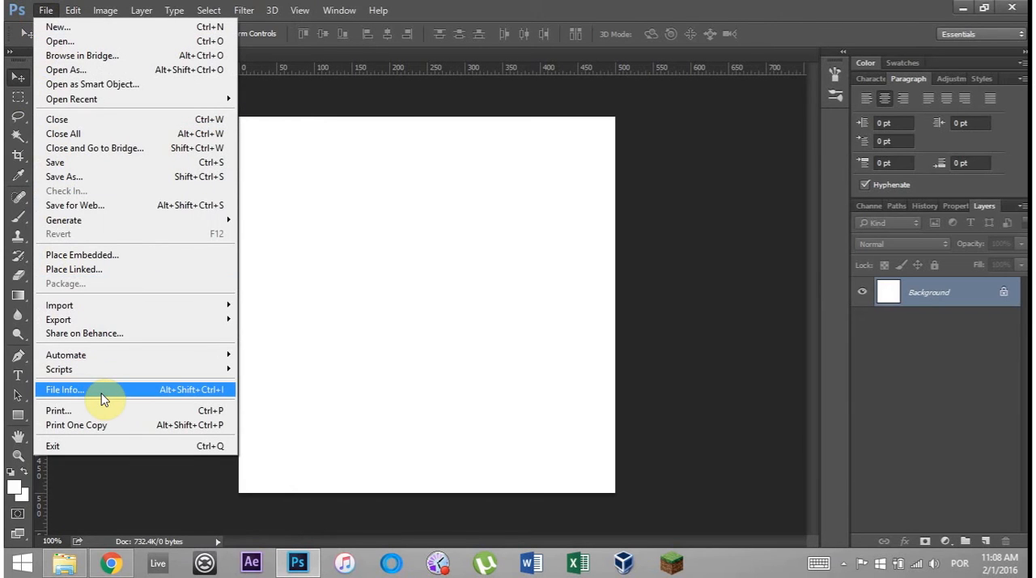
pyautogui.click(65, 390)
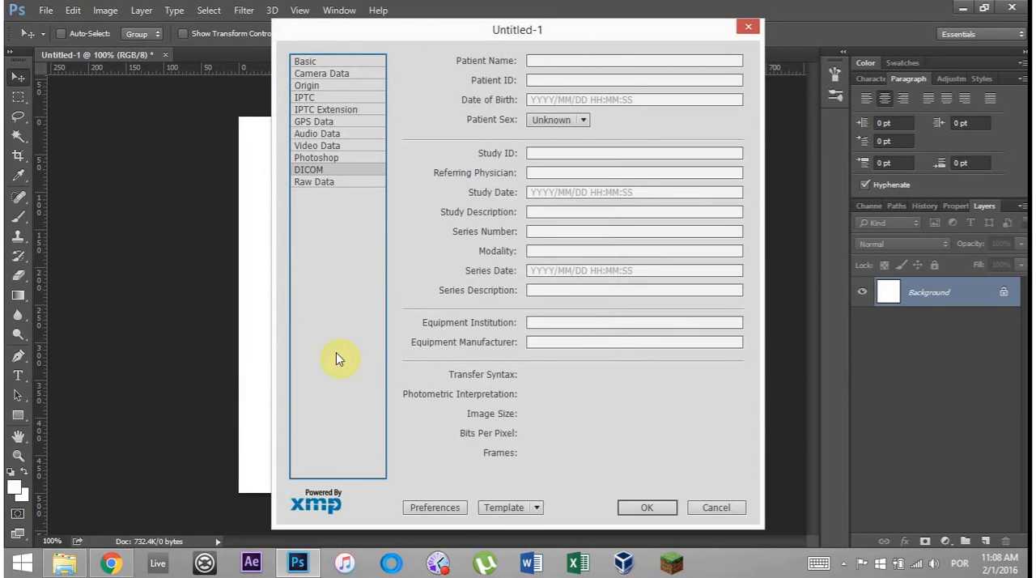
# Step: Browse the Camera Data, IPTC Extension and Photoshop metadata, ending on the DICOM fields
pyautogui.click(321, 72)
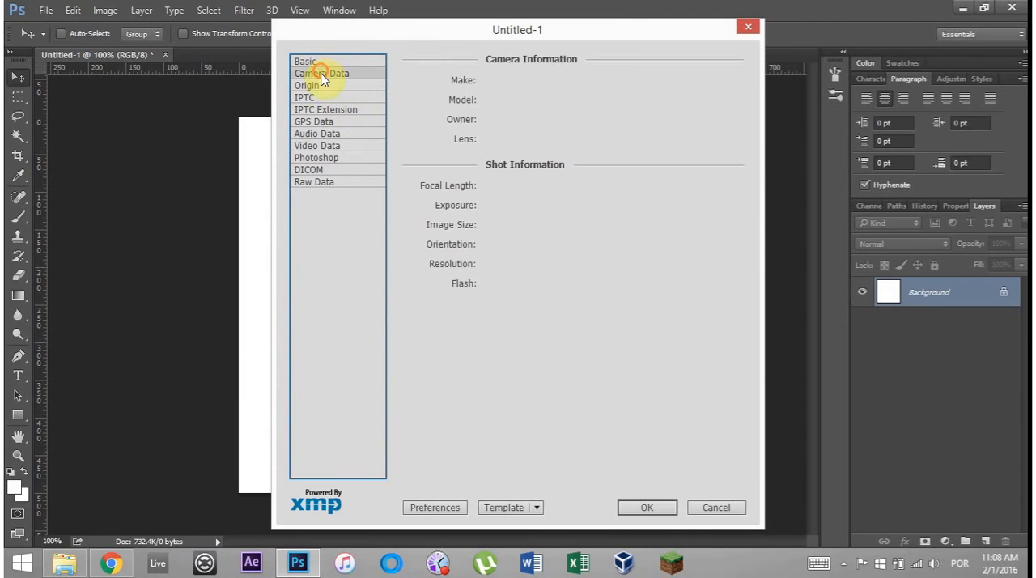
pyautogui.click(325, 110)
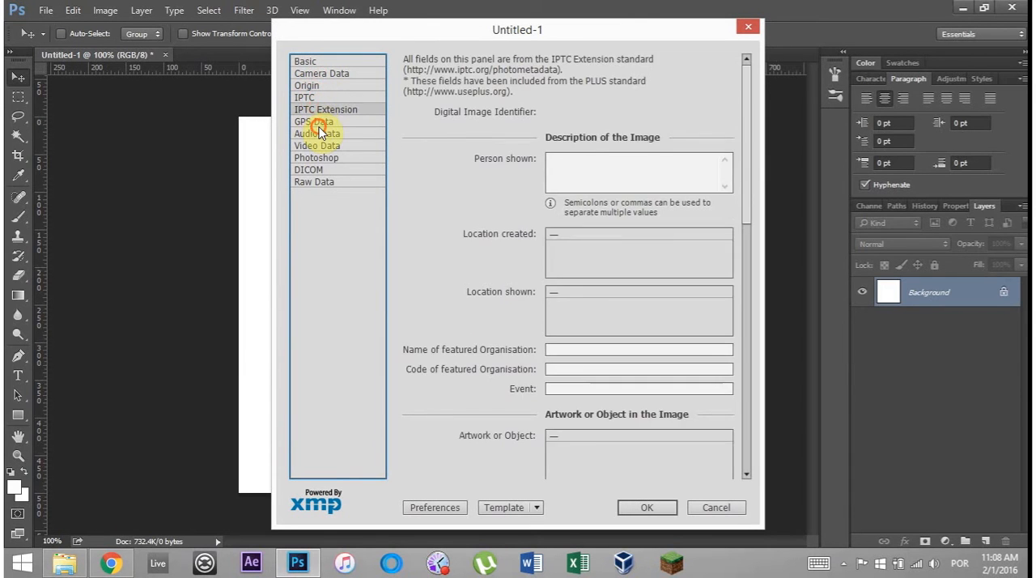
pyautogui.click(317, 158)
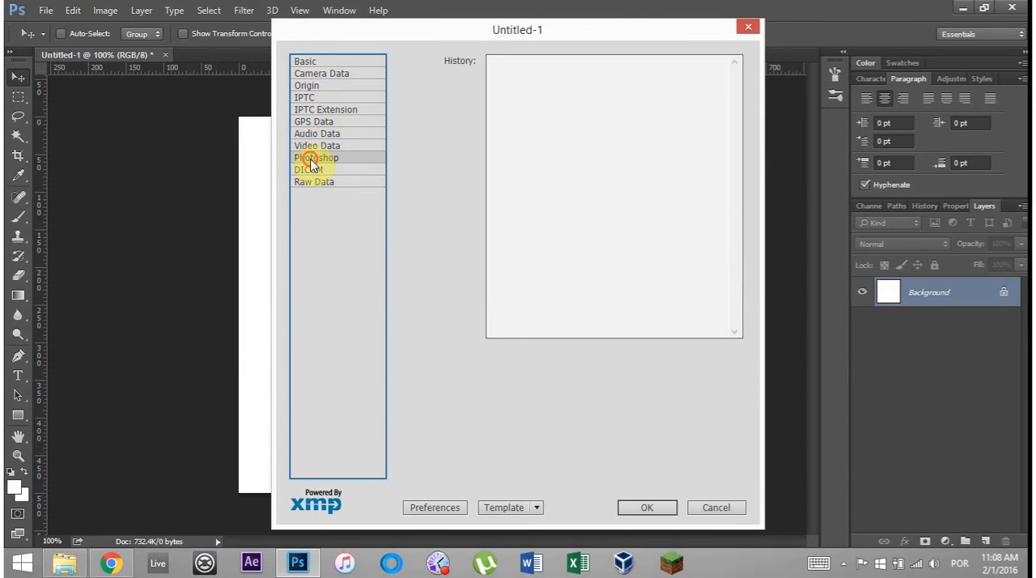
pyautogui.click(309, 169)
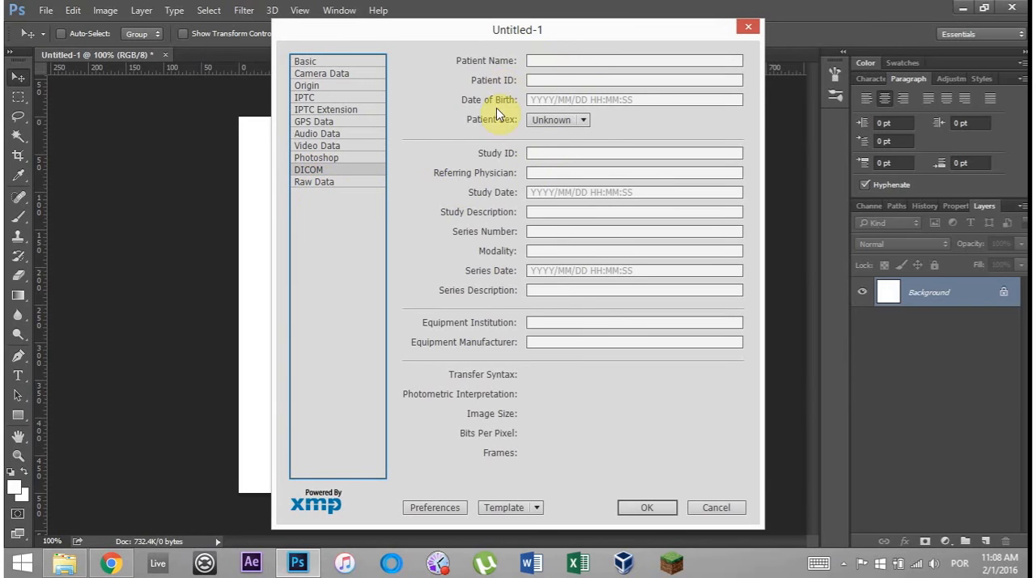
pyautogui.moveTo(109, 531)
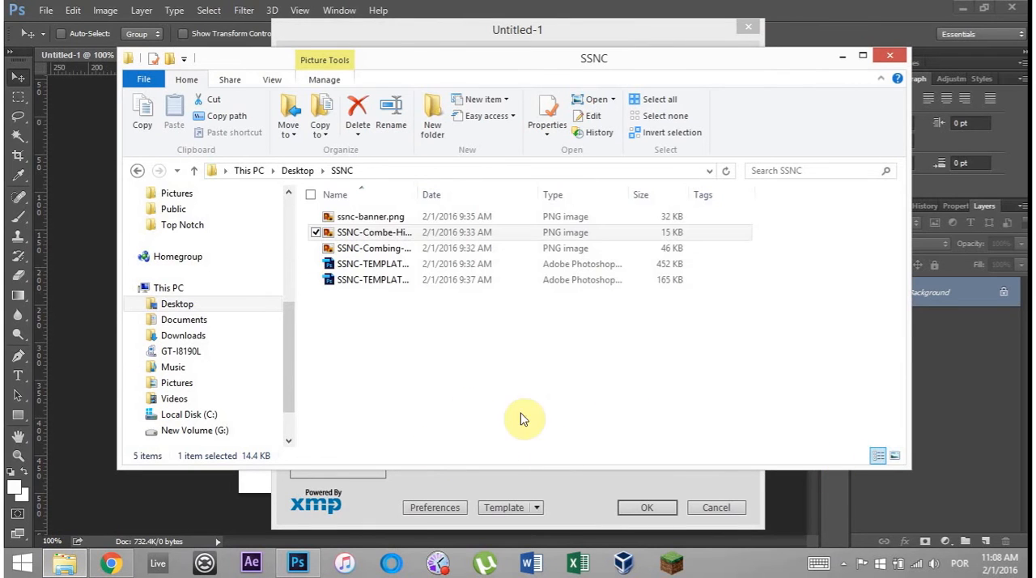
# Step: Minimize the SSNC File Explorer window to bring back Photoshop's DICOM fields
pyautogui.scroll(-3)
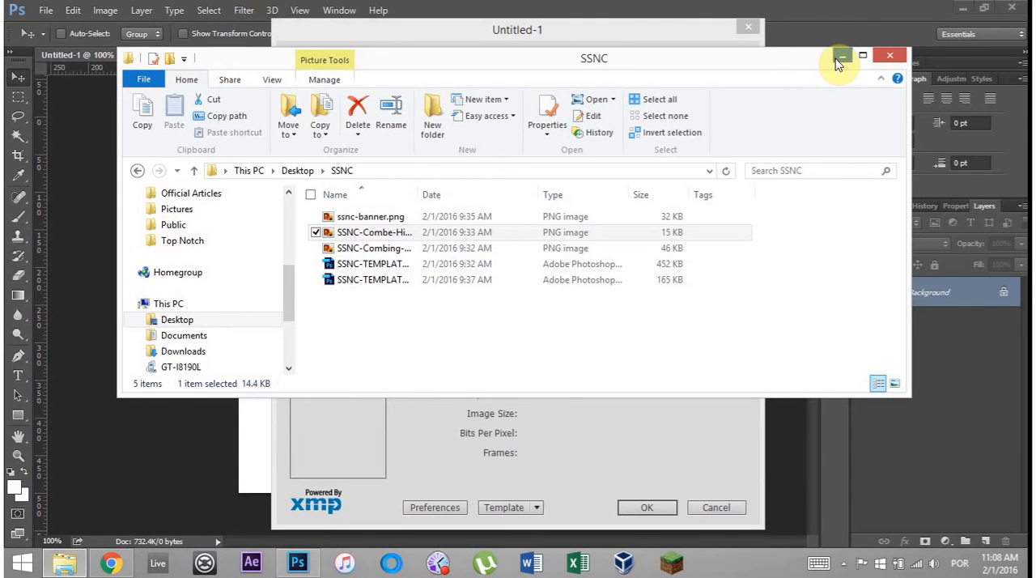
pyautogui.moveTo(841, 58)
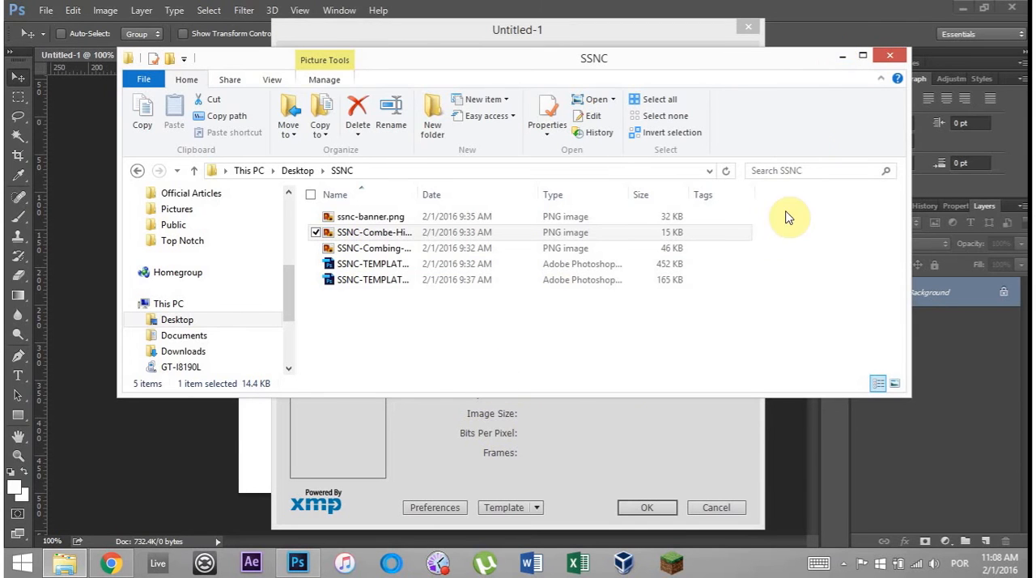
pyautogui.click(308, 169)
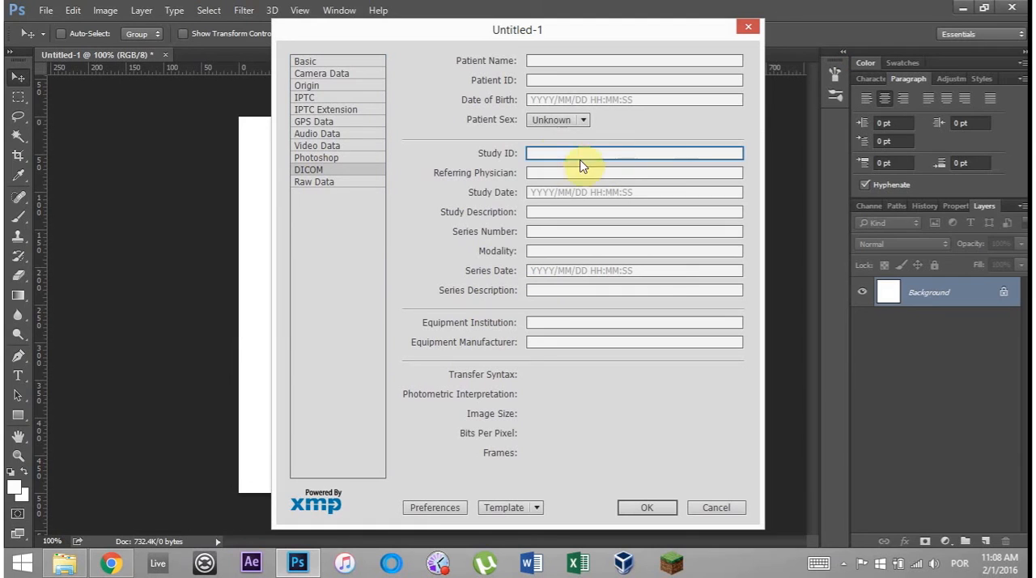
pyautogui.moveTo(683, 173)
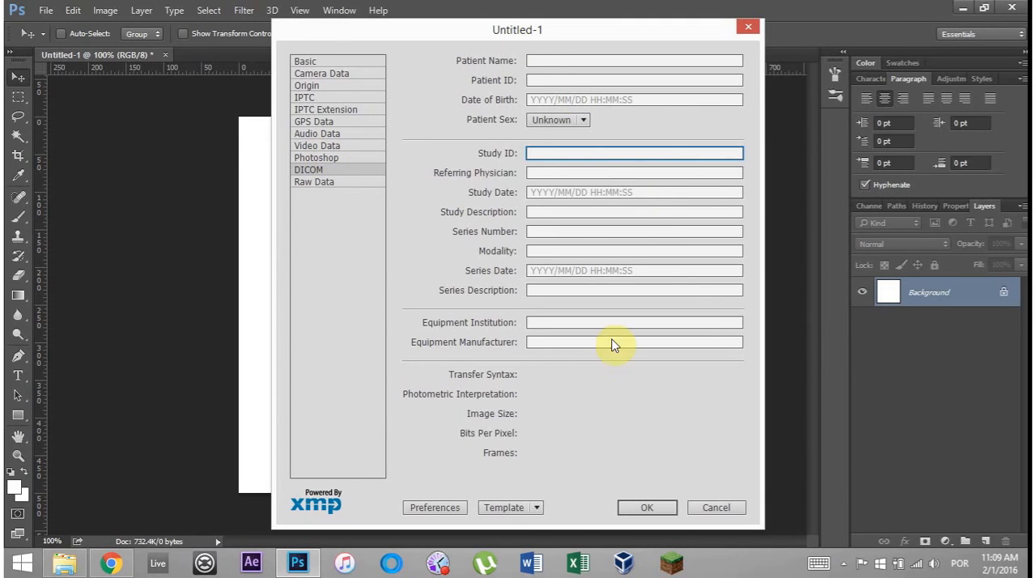
pyautogui.moveTo(567, 132)
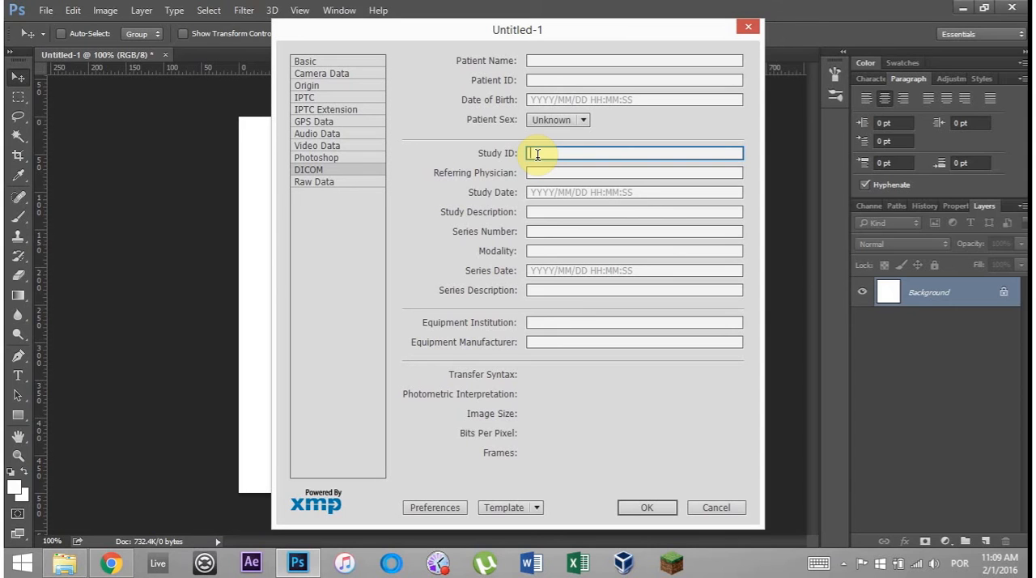
pyautogui.moveTo(351, 240)
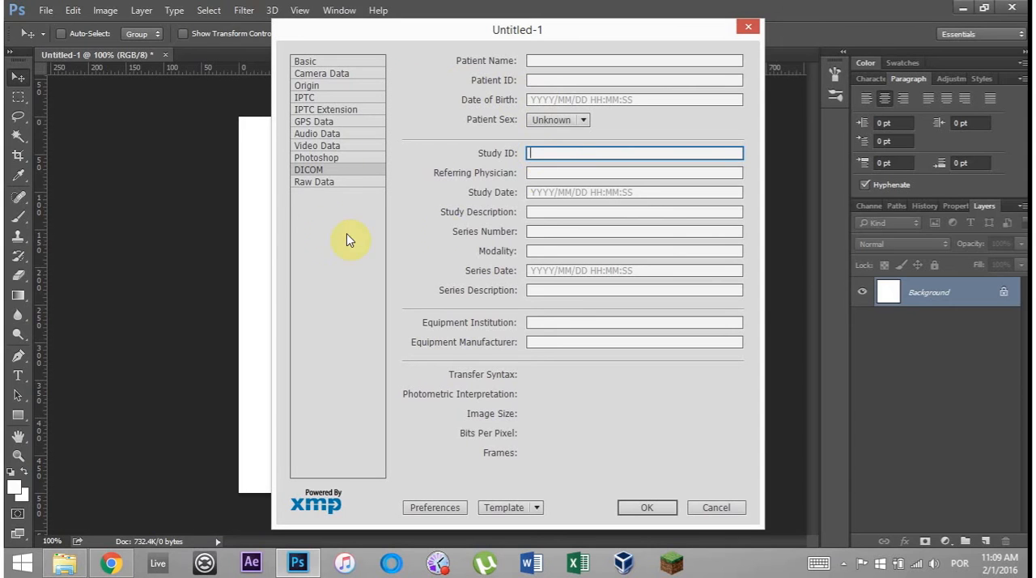
pyautogui.moveTo(402, 268)
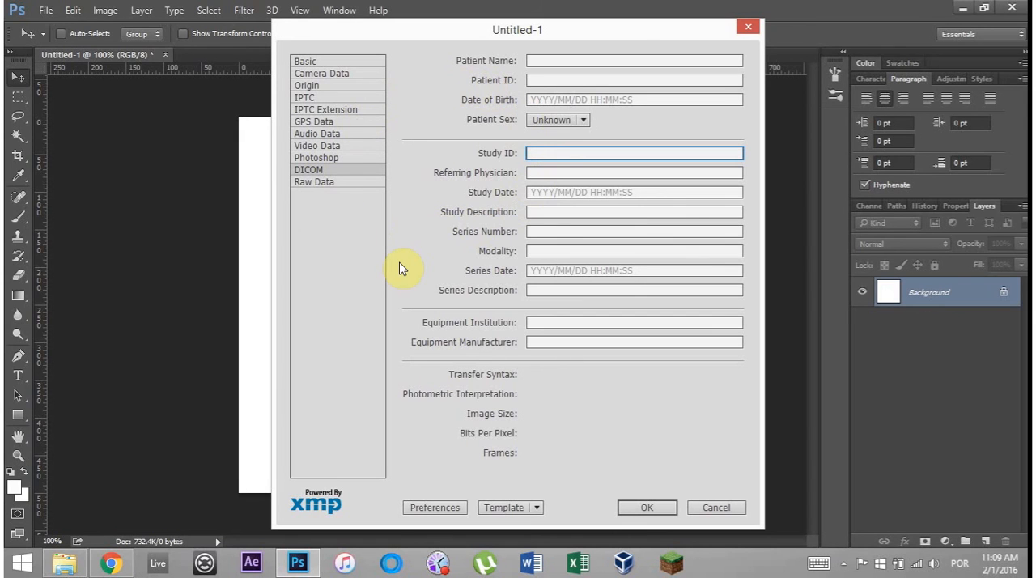
pyautogui.moveTo(371, 265)
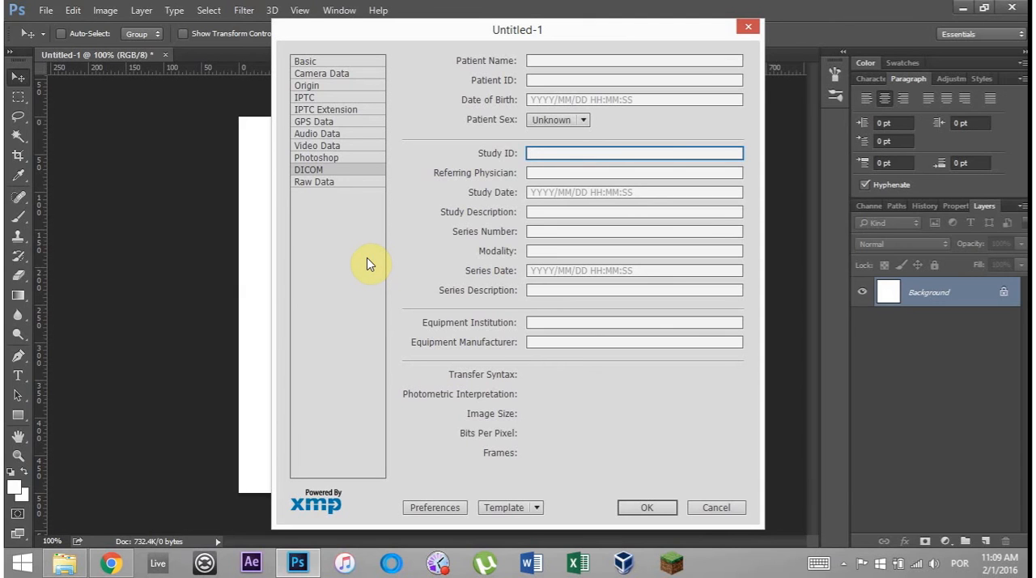
# Step: Check the empty DICOM patient, study and equipment fields, then cancel File Info
pyautogui.click(634, 153)
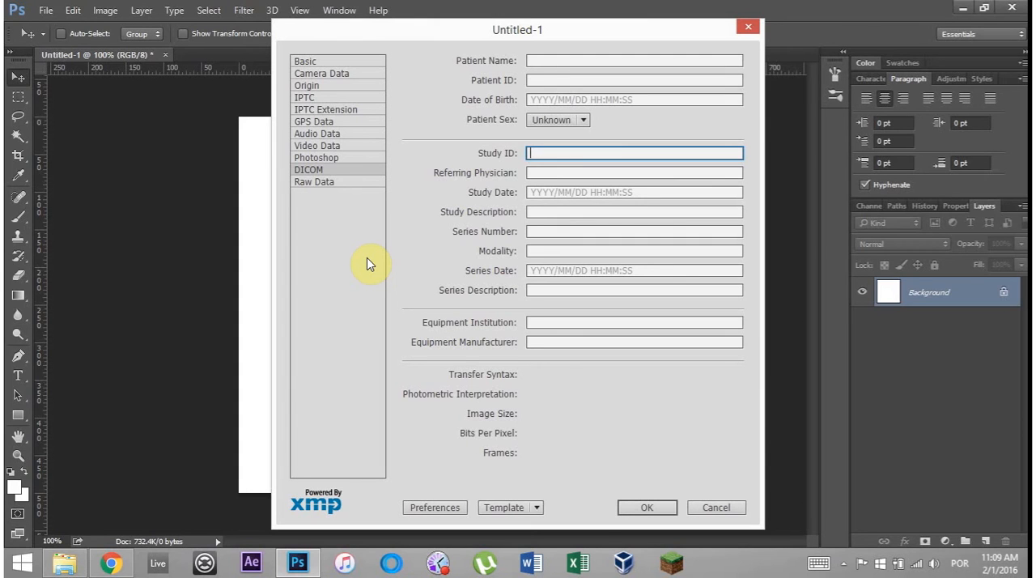
pyautogui.moveTo(489, 221)
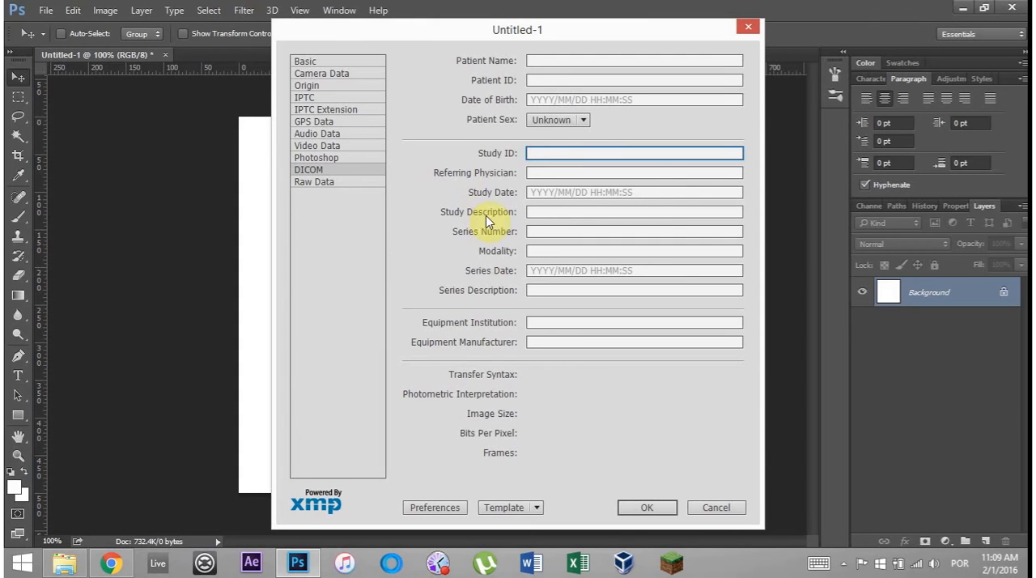
pyautogui.moveTo(715, 507)
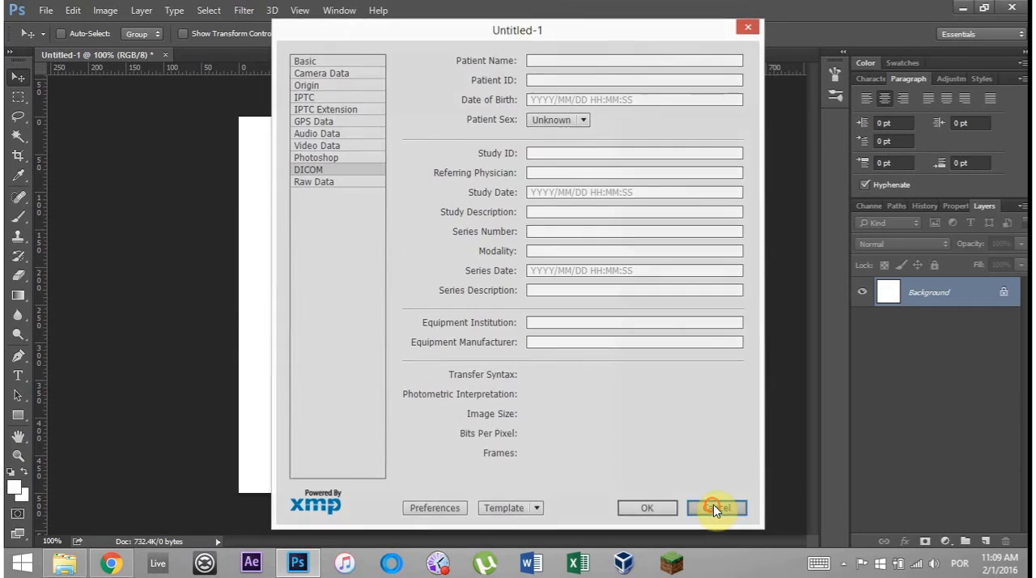
pyautogui.click(716, 507)
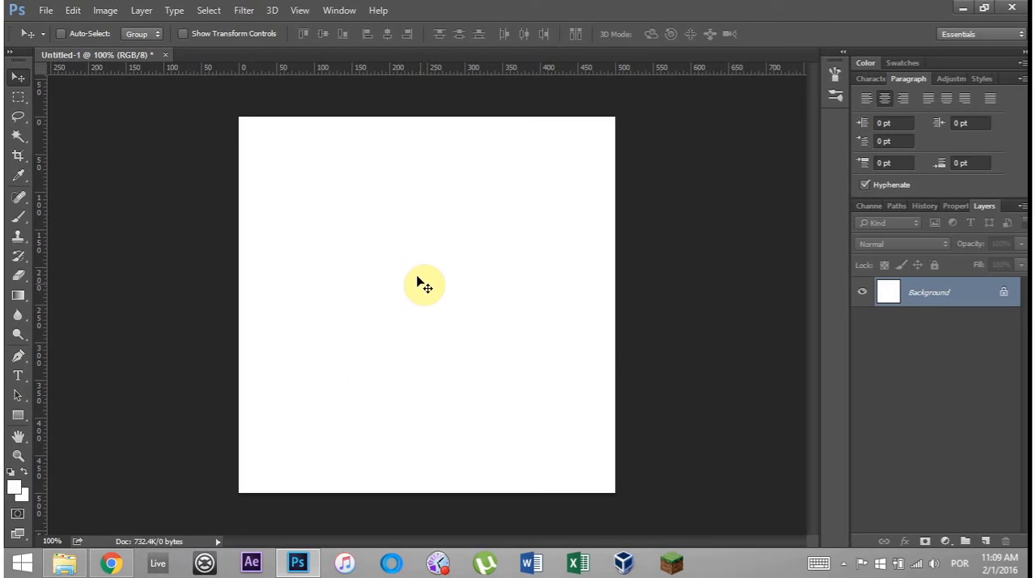
pyautogui.click(18, 374)
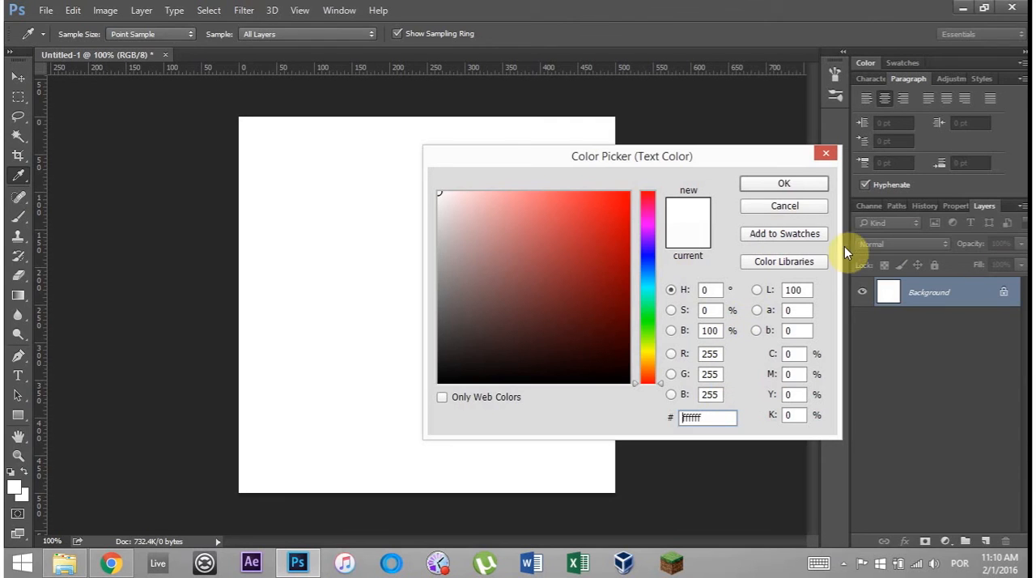
pyautogui.moveTo(268, 166)
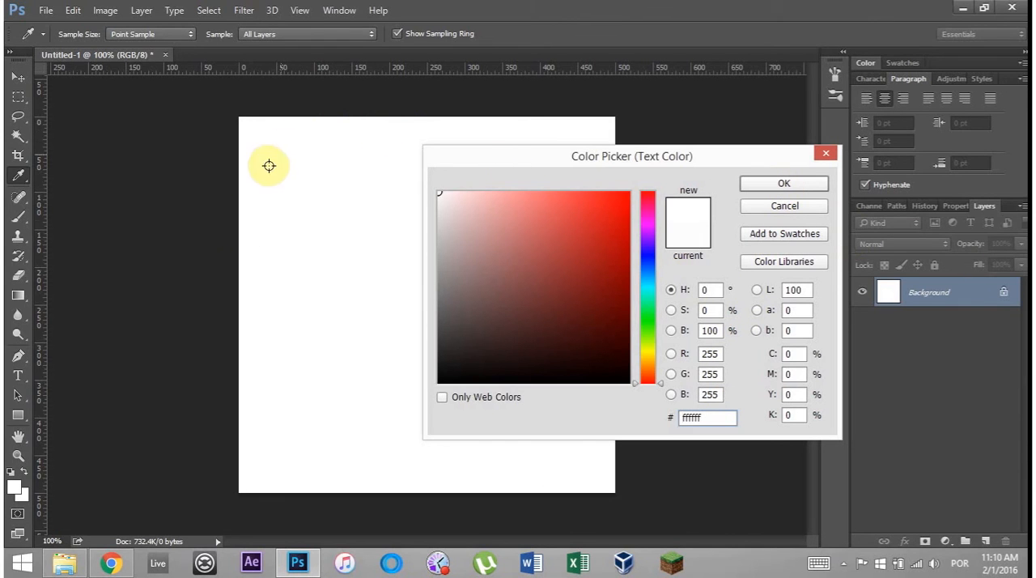
pyautogui.moveTo(259, 395)
pyautogui.write('SECRET')
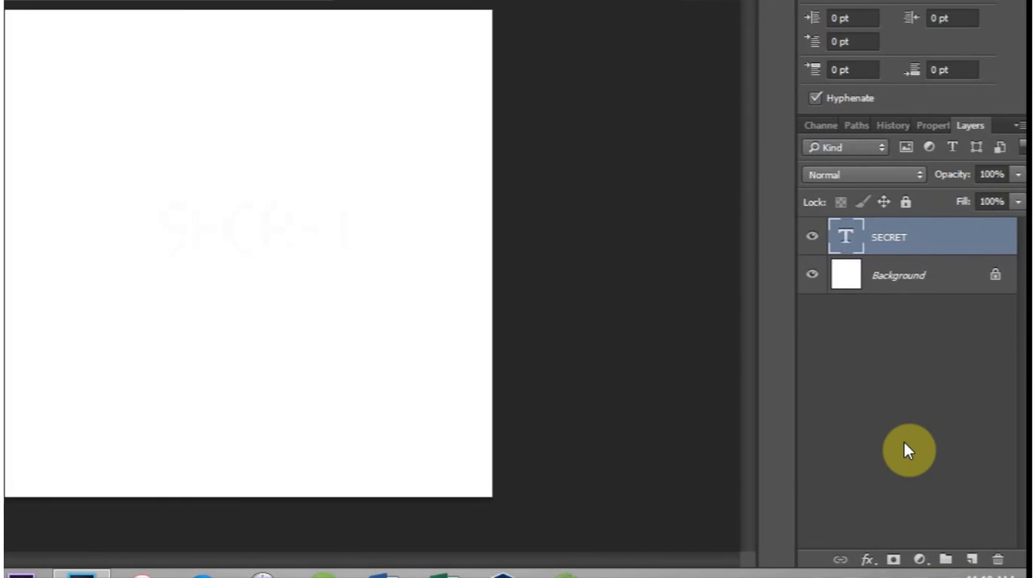
pyautogui.moveTo(908, 455)
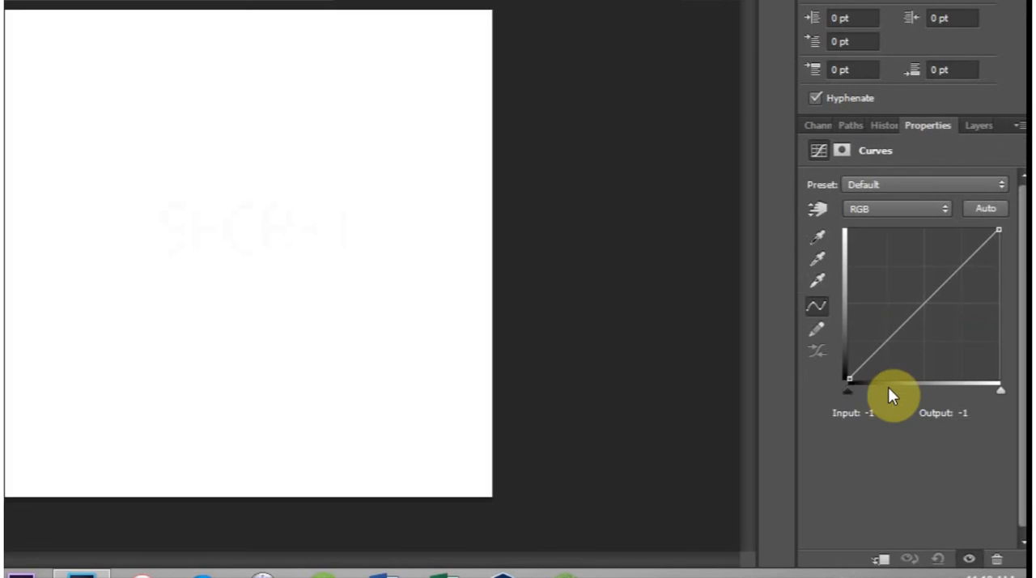
# Step: Drag the Curves black point to input 251, turning SECRET into visible grey text
pyautogui.moveTo(848, 378); pyautogui.dragTo(870, 382)
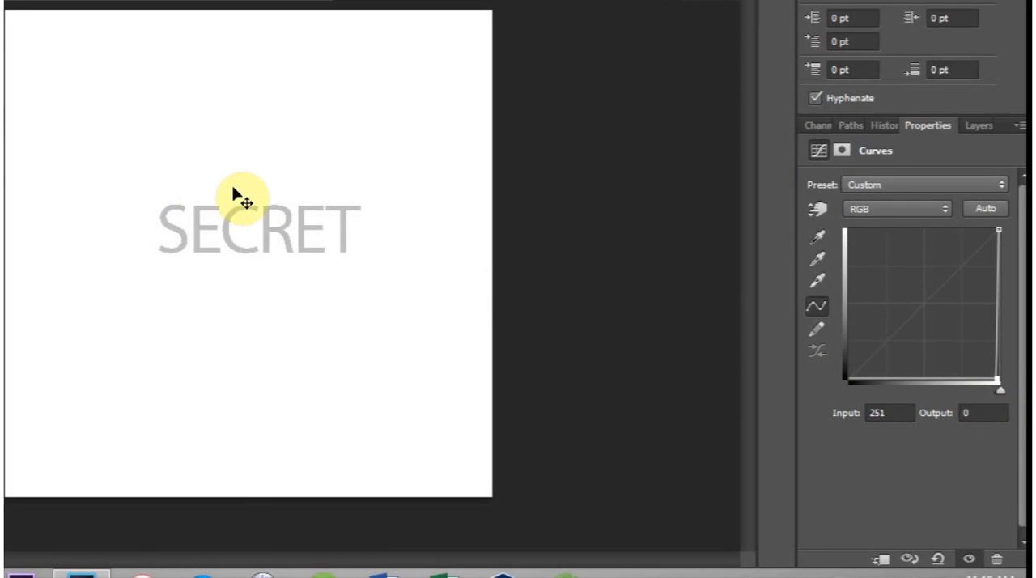
pyautogui.moveTo(166, 254)
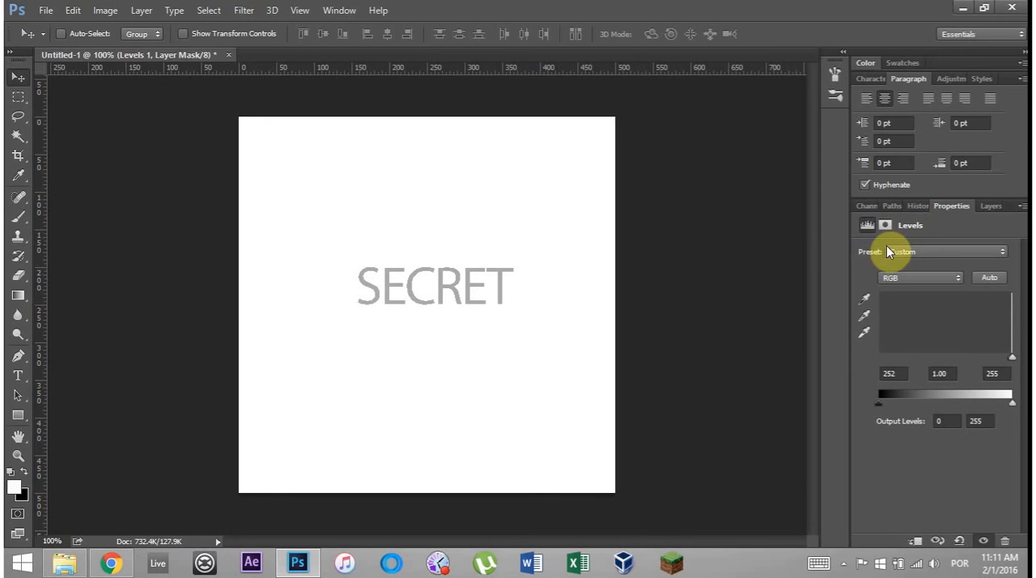
pyautogui.moveTo(718, 261)
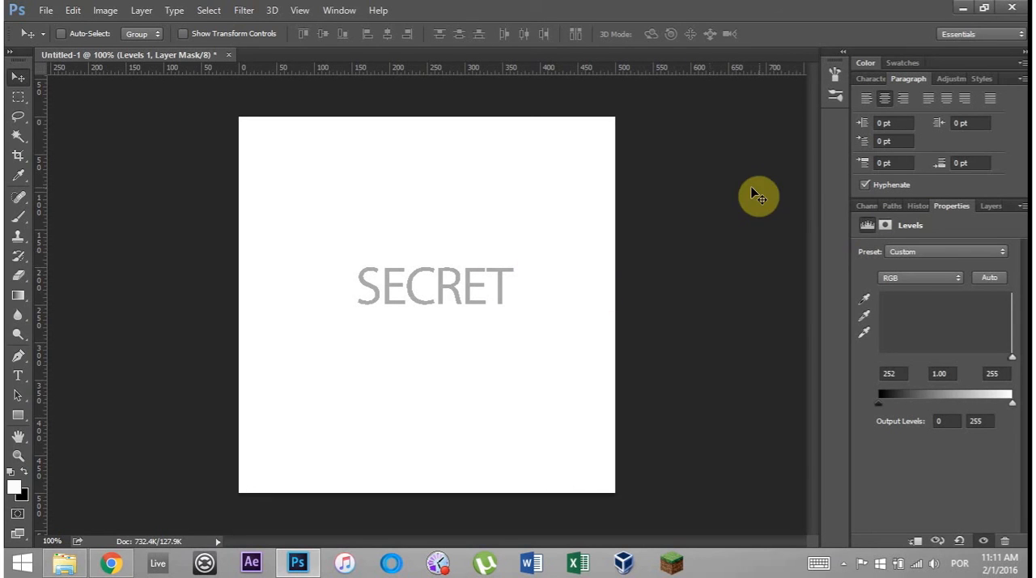
pyautogui.moveTo(597, 281)
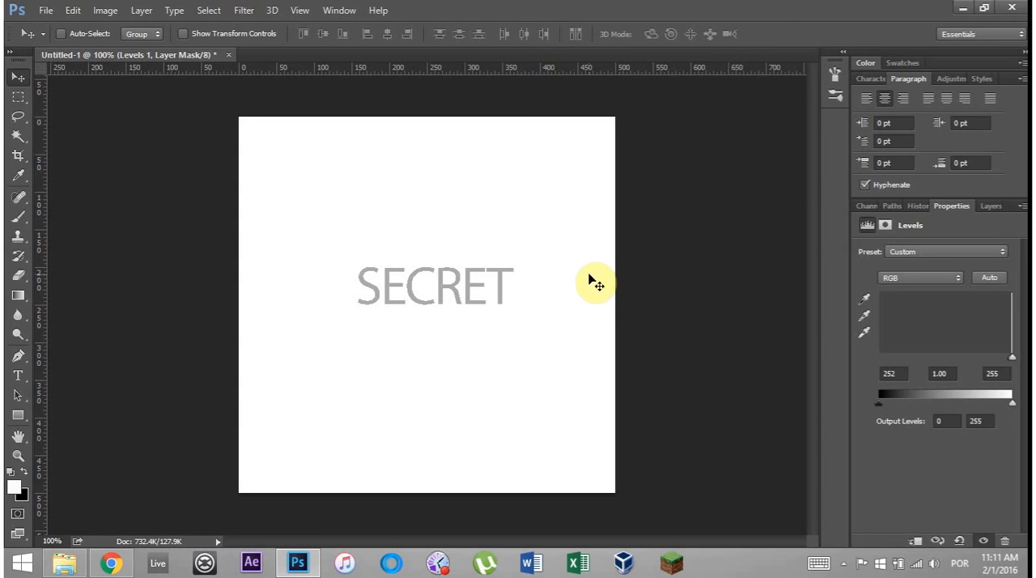